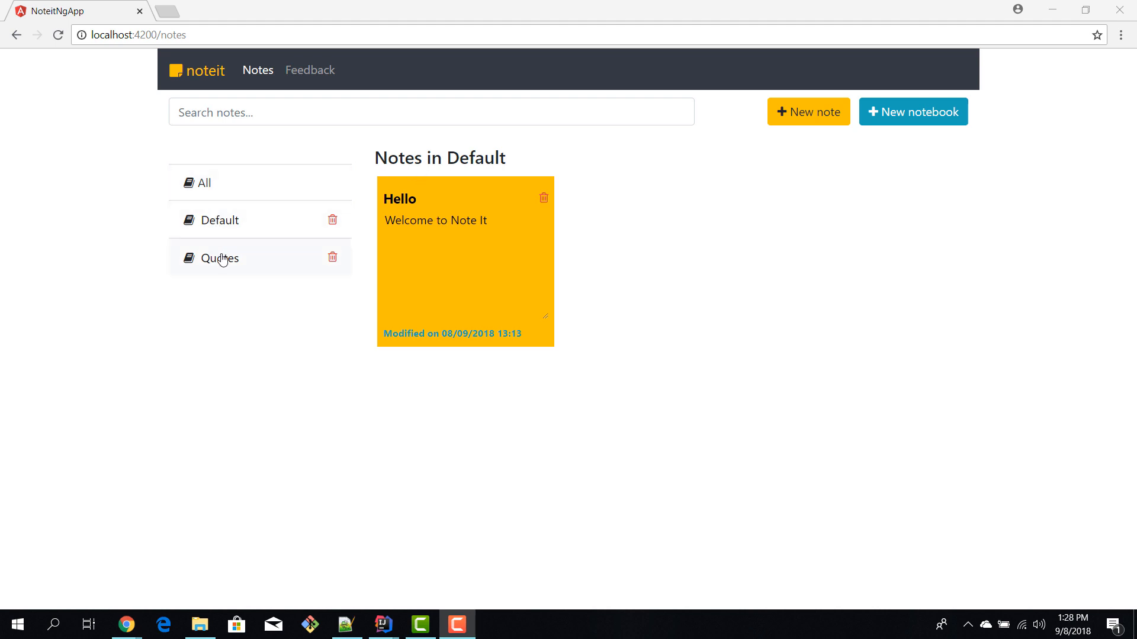
pyautogui.moveTo(224, 264)
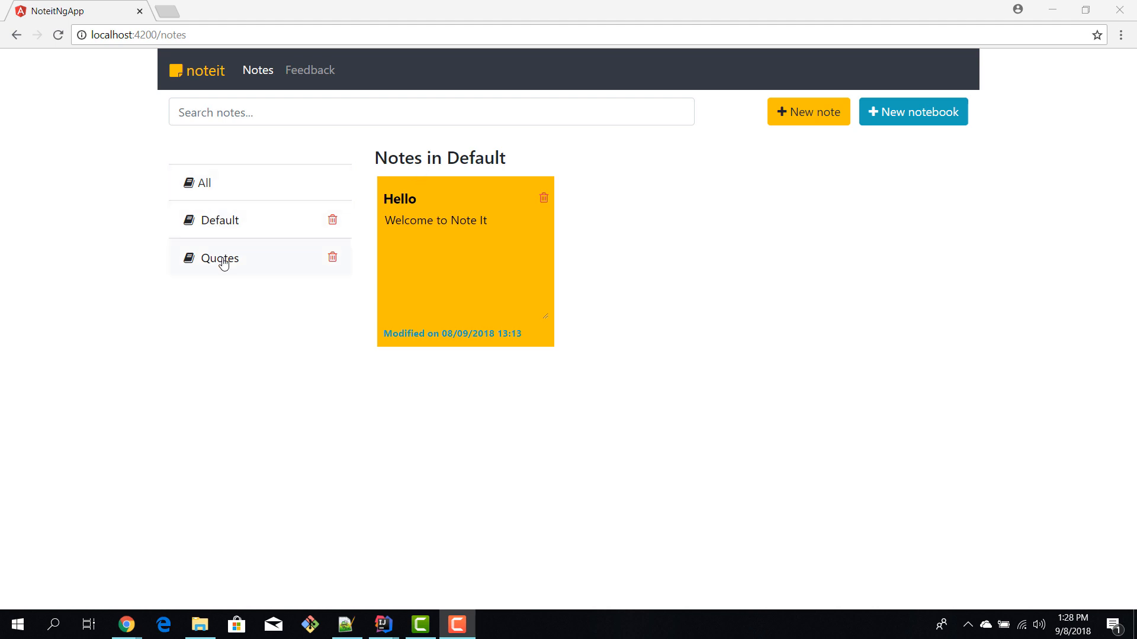
# Browse the Default notebook, Quotes and All notes, ending on the empty Quotes notebook.
pyautogui.doubleClick(222, 220)
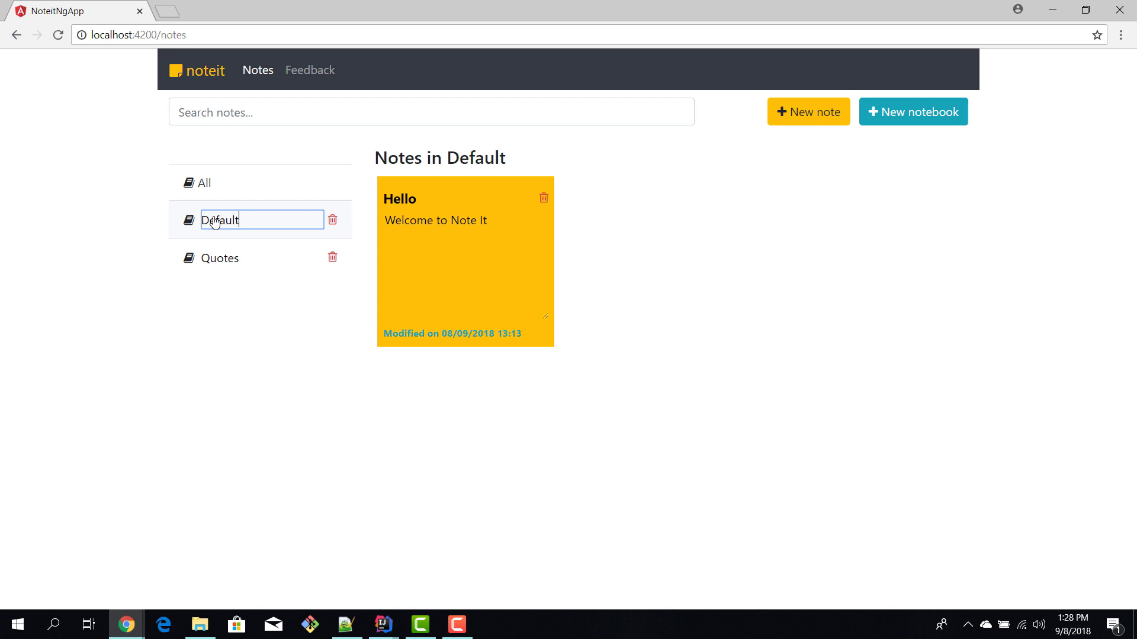
pyautogui.click(220, 258)
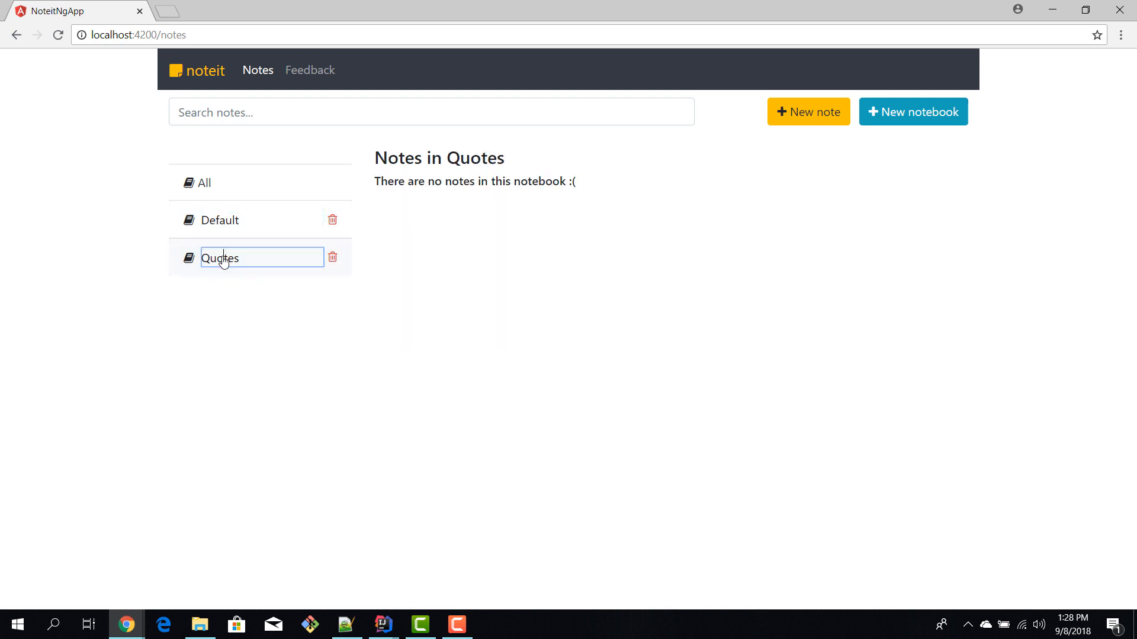
pyautogui.click(204, 182)
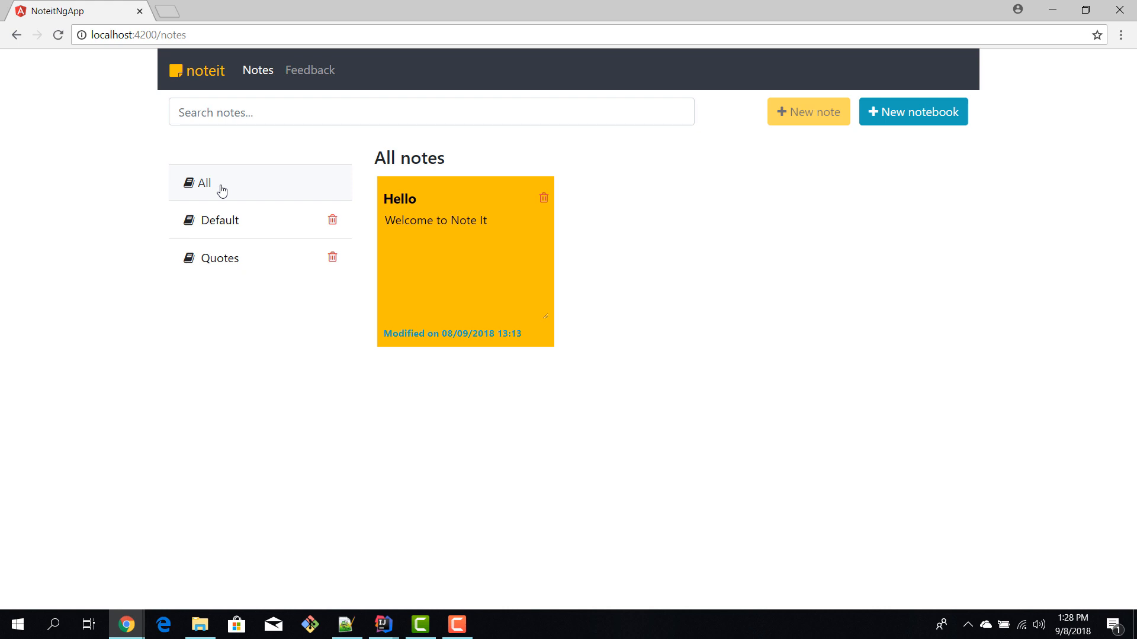
pyautogui.moveTo(224, 226)
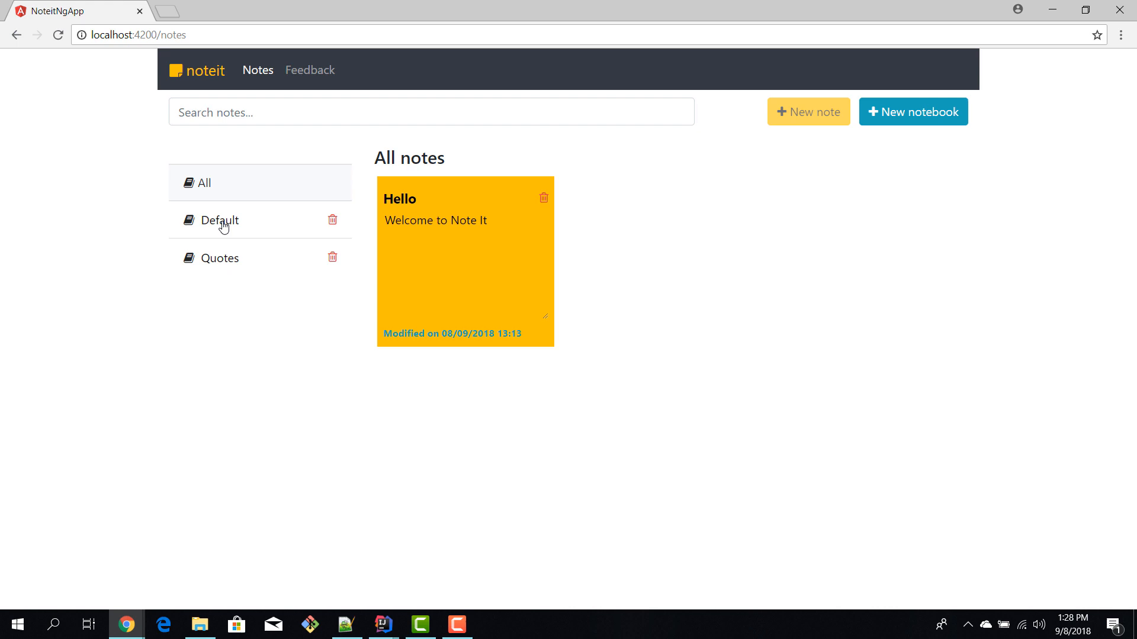
pyautogui.click(220, 258)
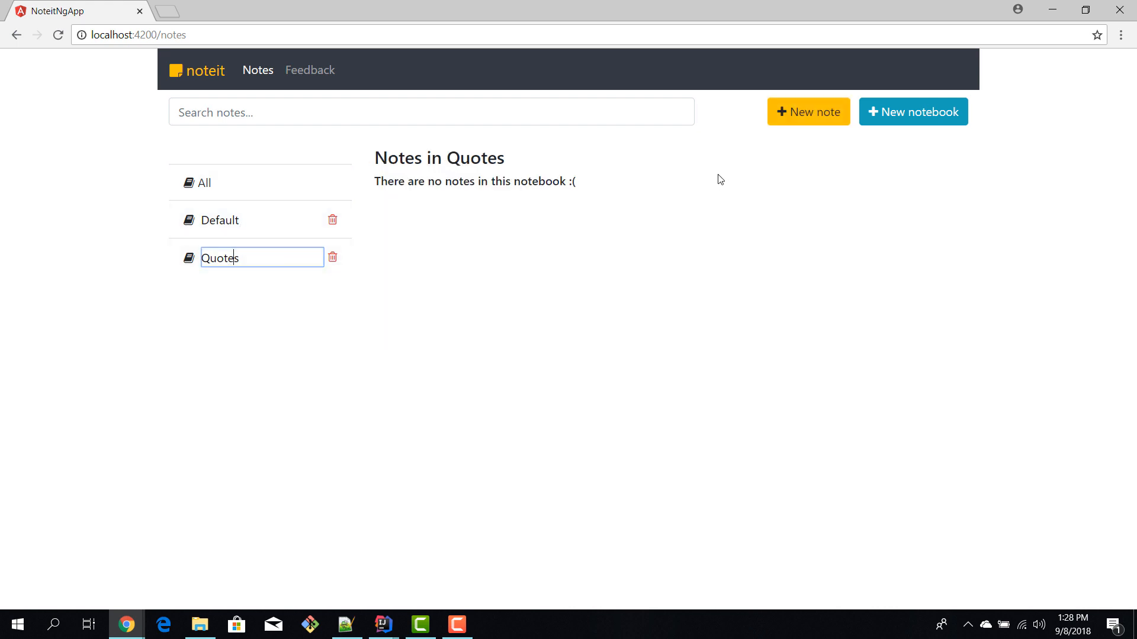
# Create a Quotes note titled 'some quote' reading 'programming is fun :) rc'.
pyautogui.click(810, 112)
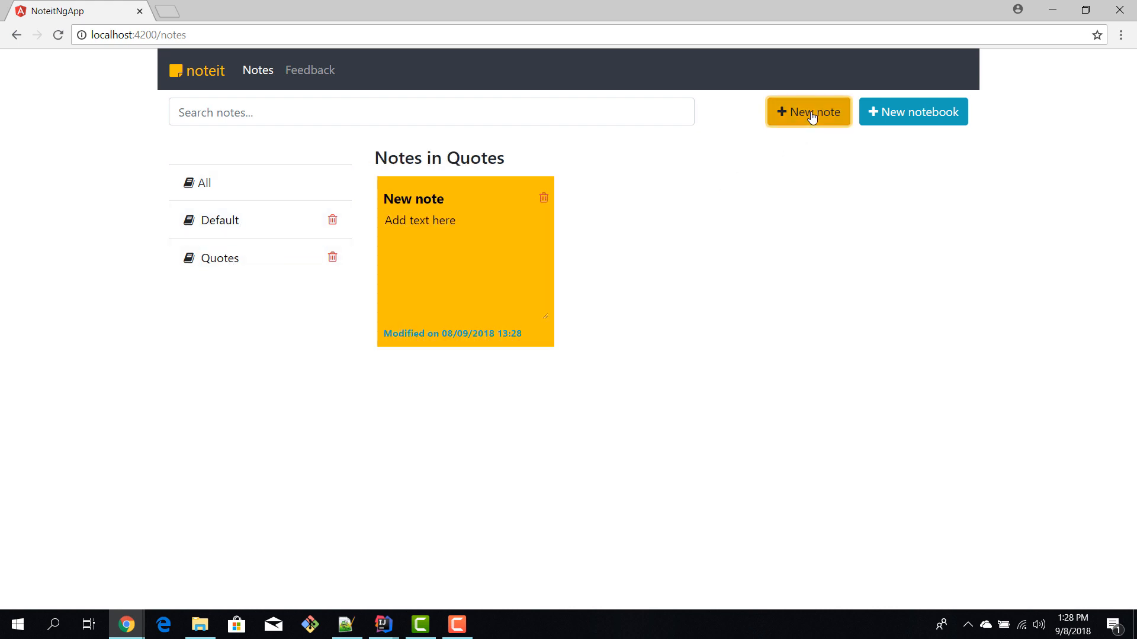
pyautogui.click(414, 199)
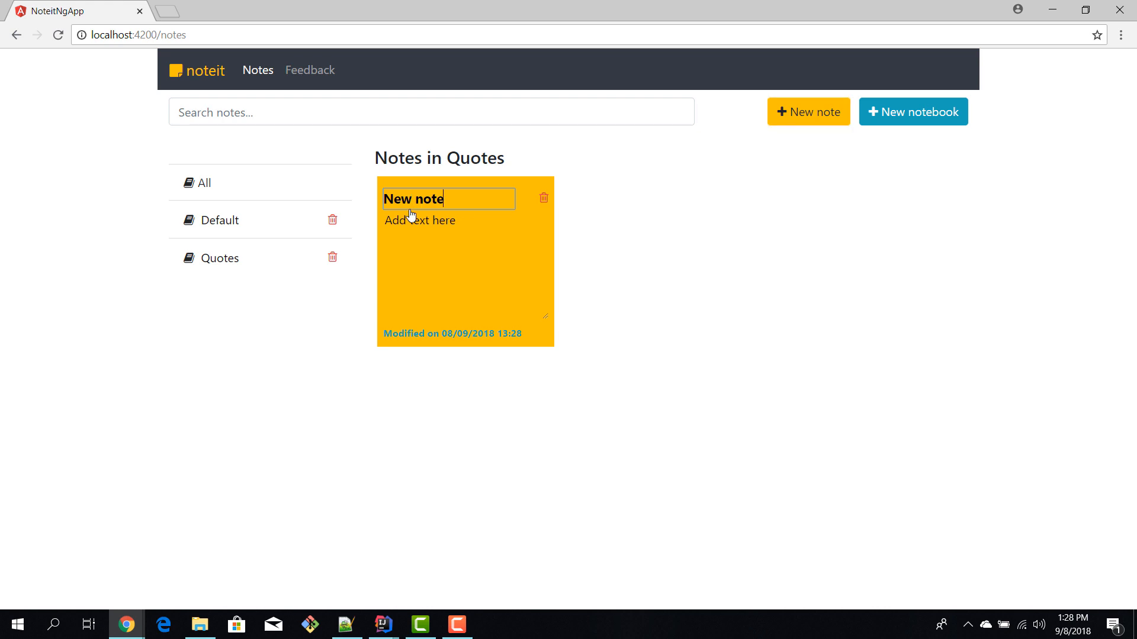
pyautogui.write('some')
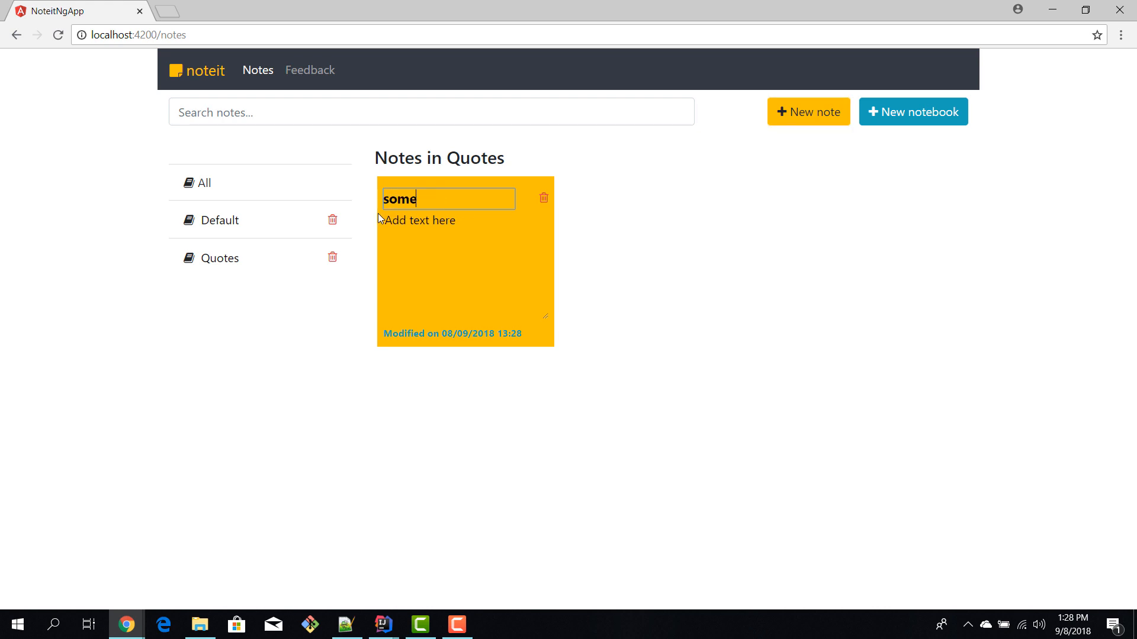
pyautogui.write('quote')
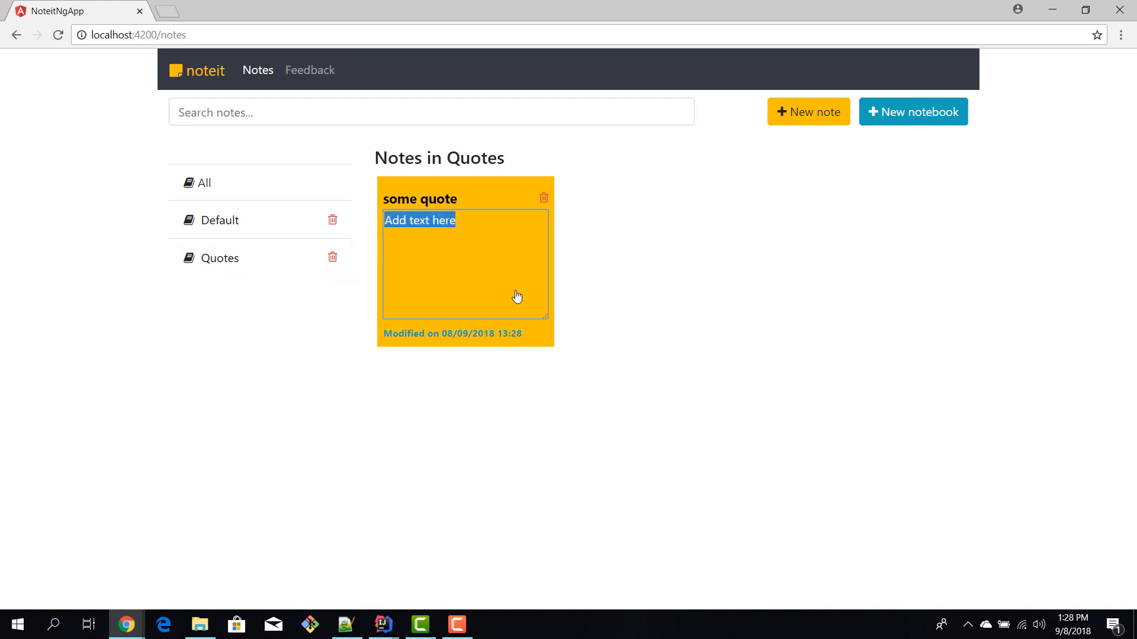
pyautogui.write('programming is fun')
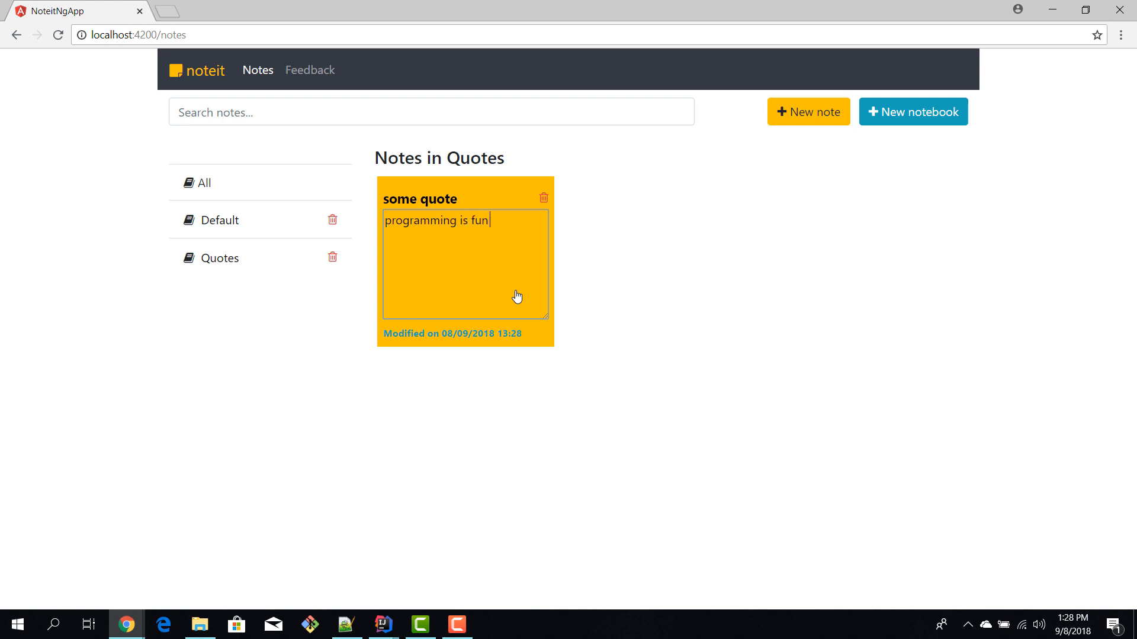
pyautogui.write(':) rc')
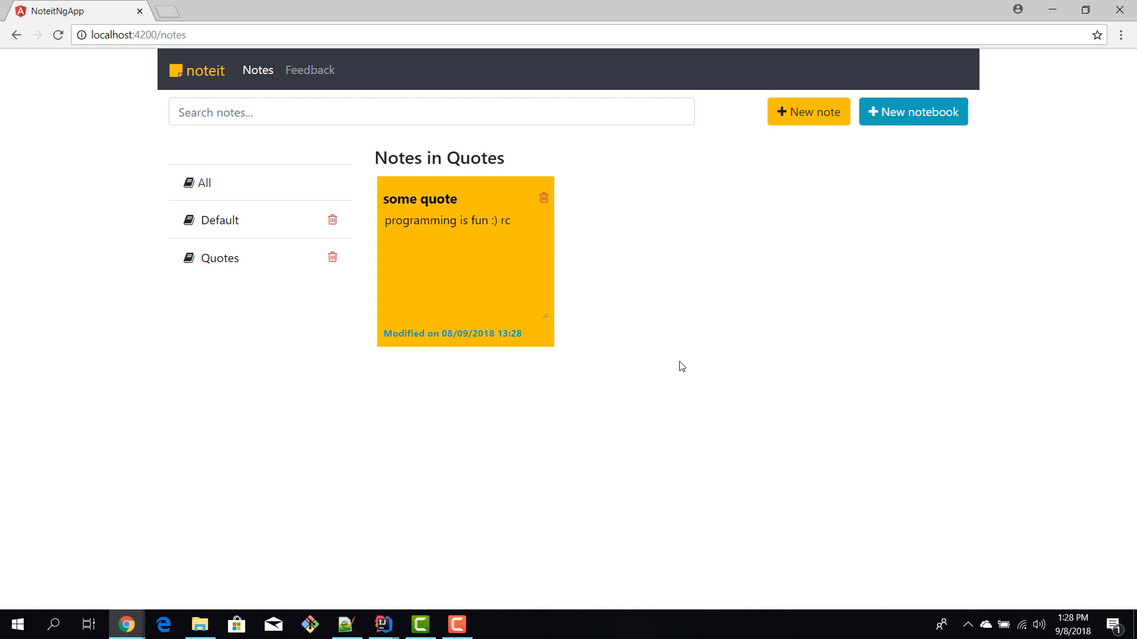
# Check the note appears under All notes, then return to the Quotes notebook.
pyautogui.click(204, 182)
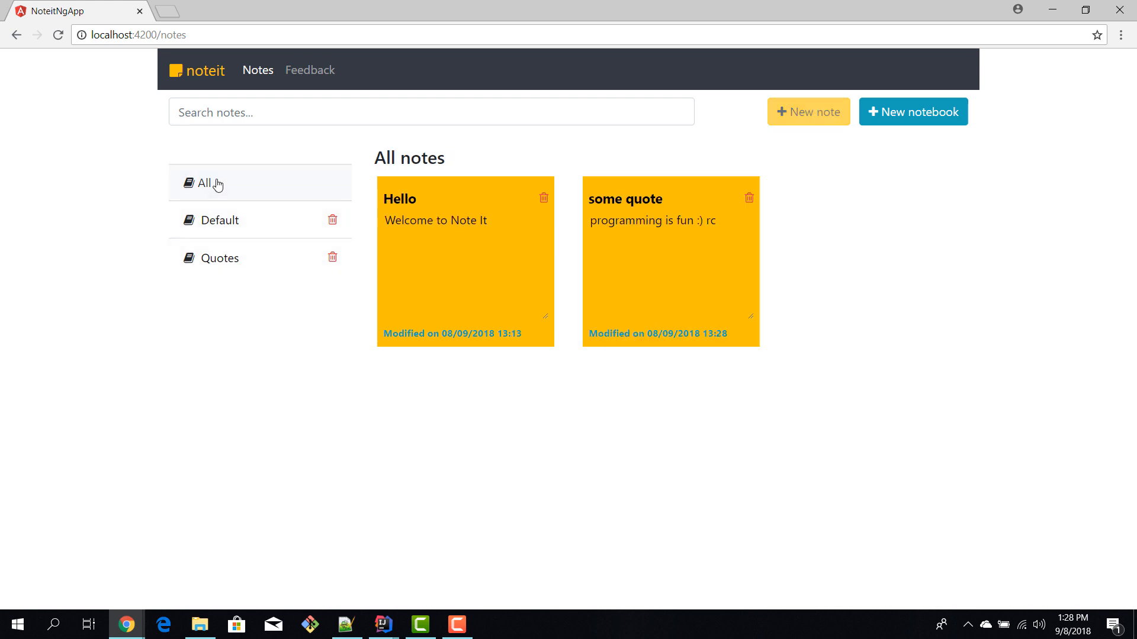
pyautogui.moveTo(627, 209)
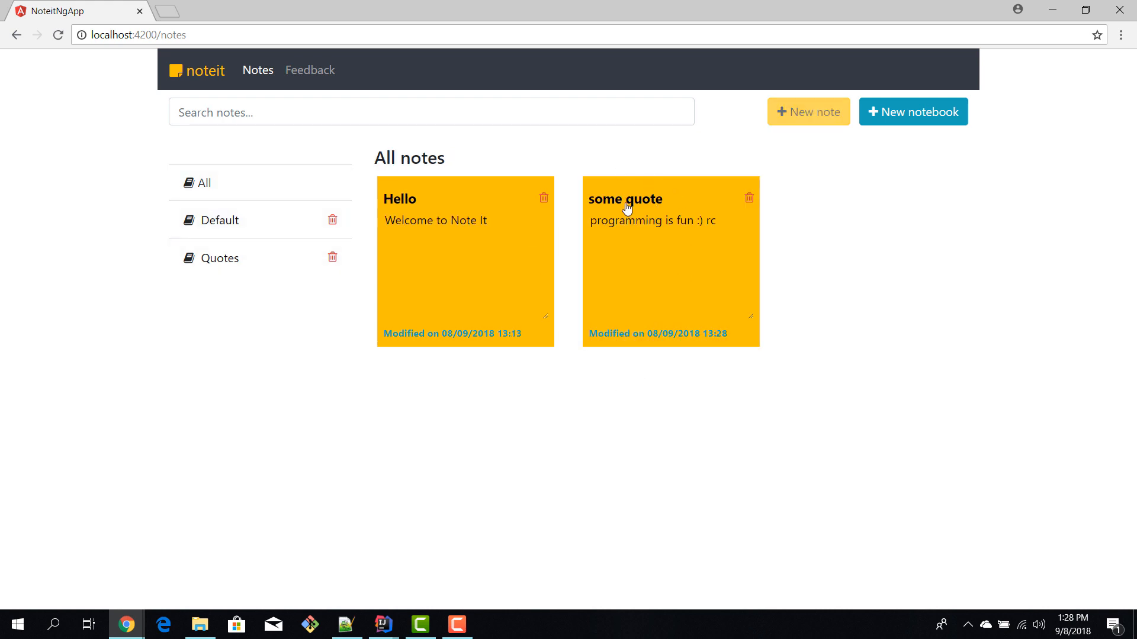
pyautogui.click(219, 258)
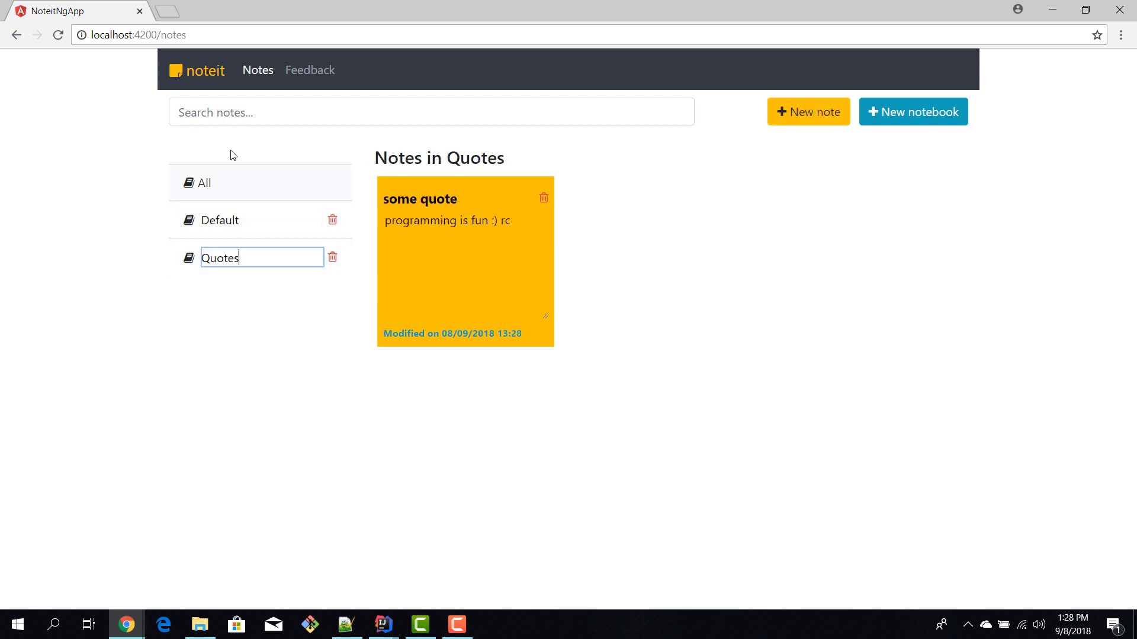
# Search all notebooks for 'Hello' so only the Hello note is listed, then try 'quo'.
pyautogui.write('qu')
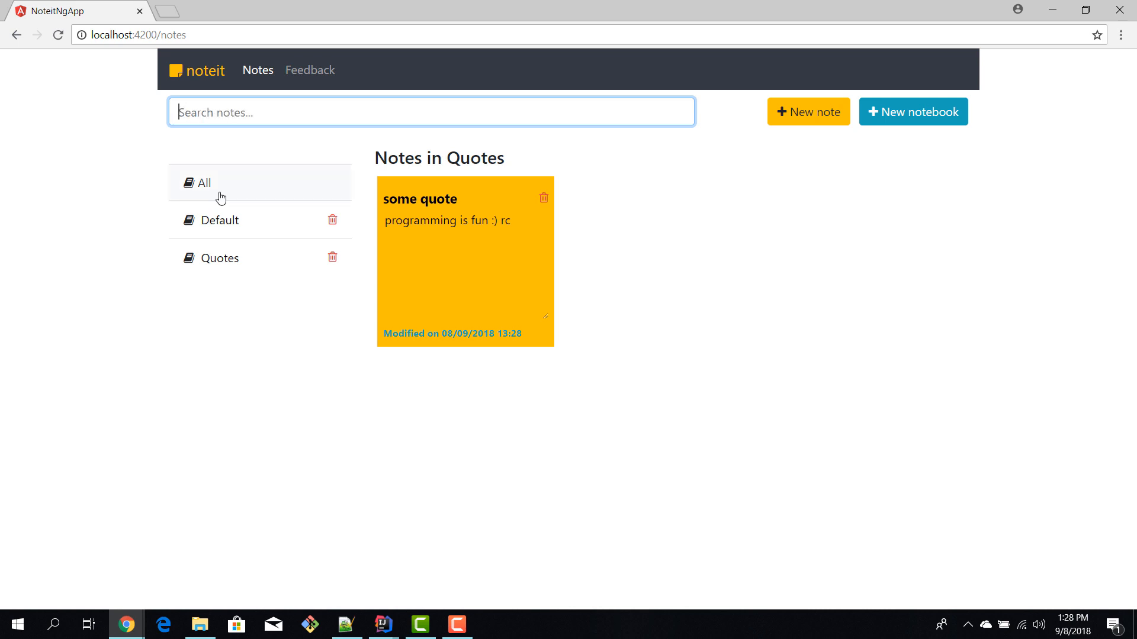
pyautogui.click(206, 182)
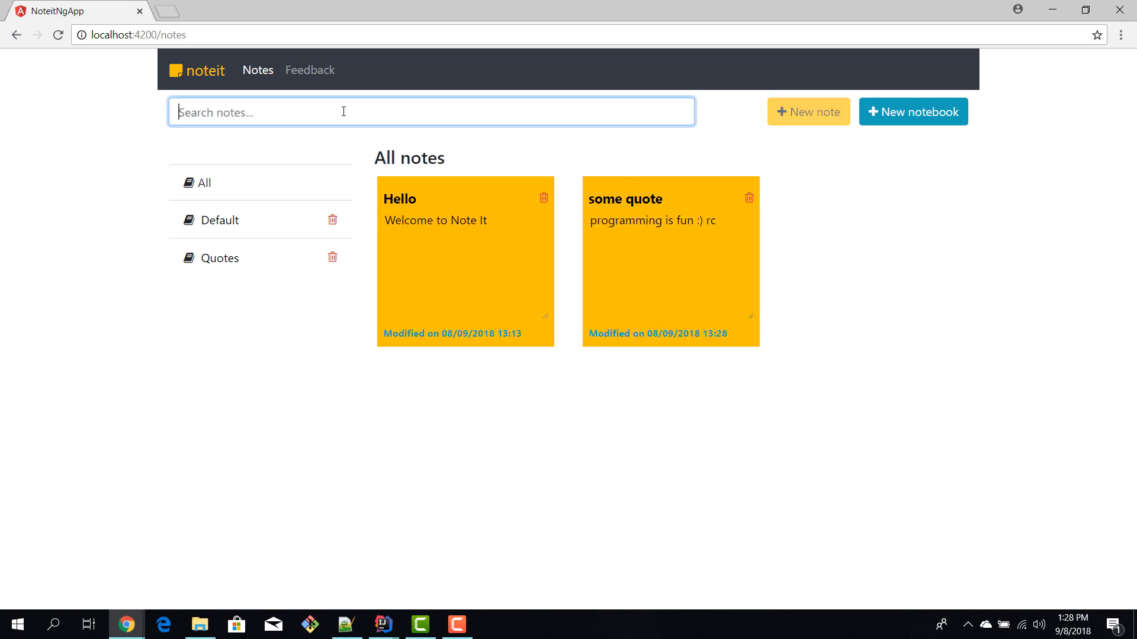
pyautogui.write('hello')
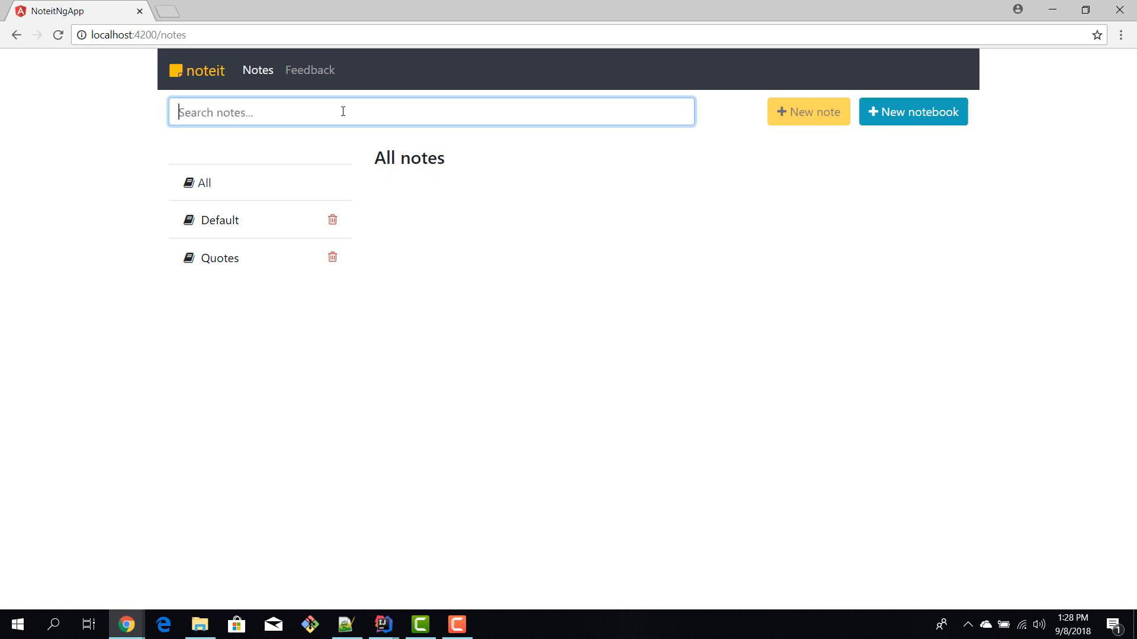
pyautogui.write('Hello')
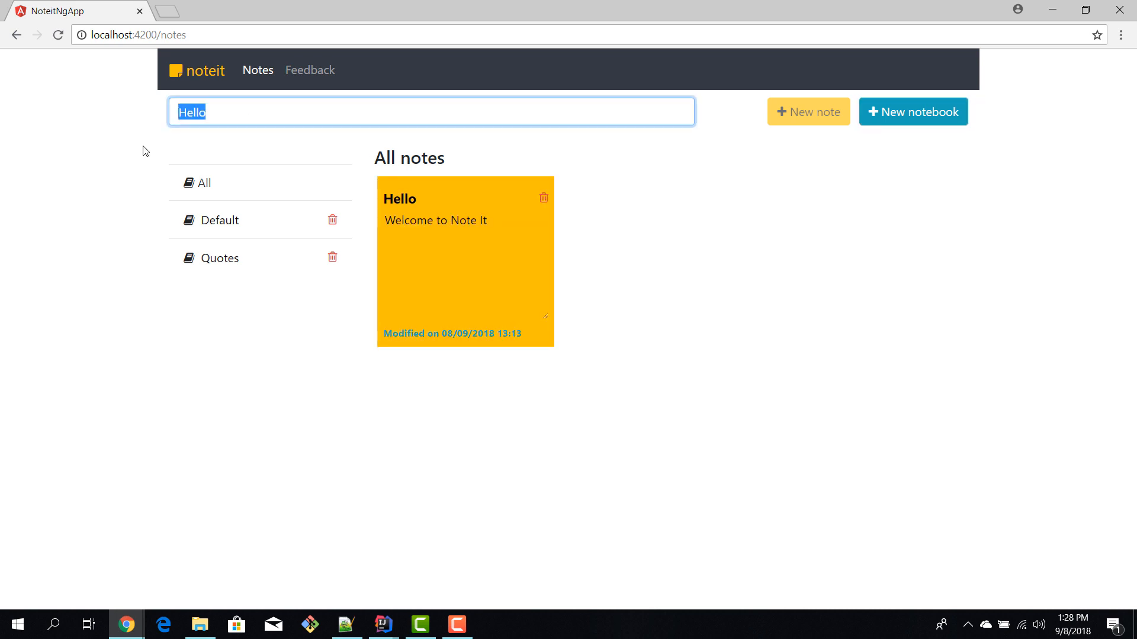
pyautogui.write('quo')
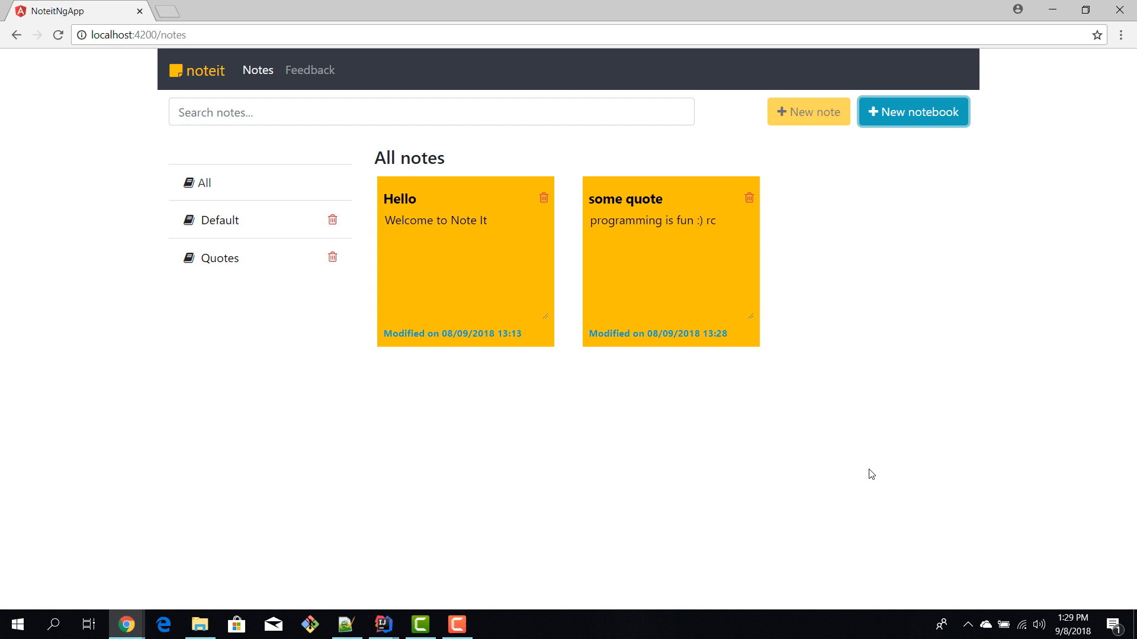
pyautogui.moveTo(763, 175)
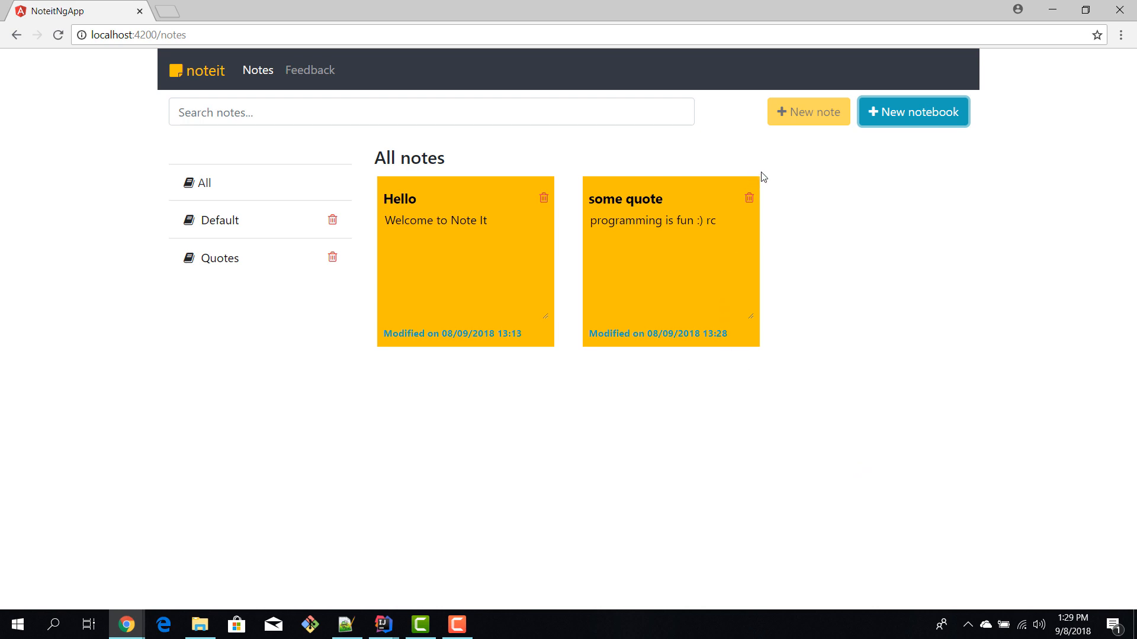
pyautogui.moveTo(748, 199)
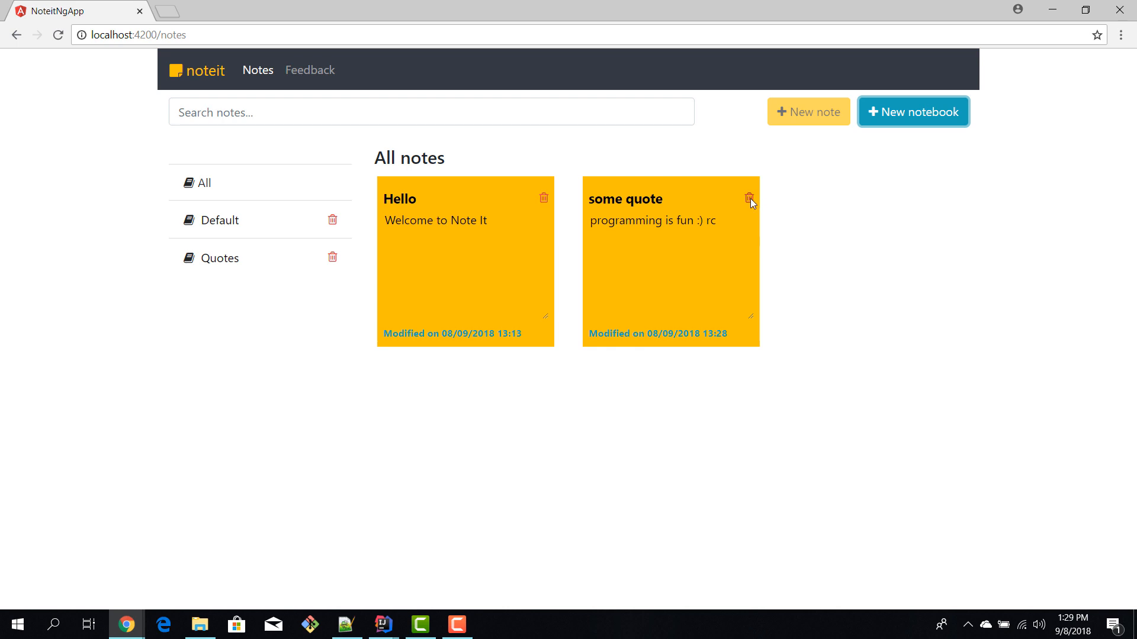
# Delete the 'some quote' note and confirm.
pyautogui.click(749, 198)
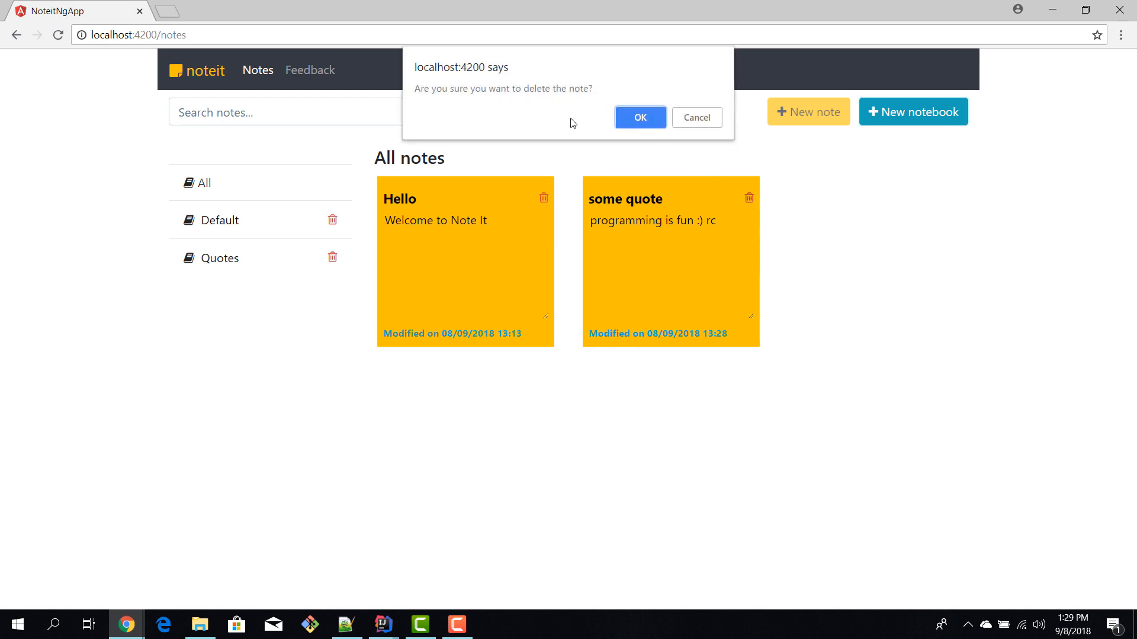
pyautogui.click(639, 117)
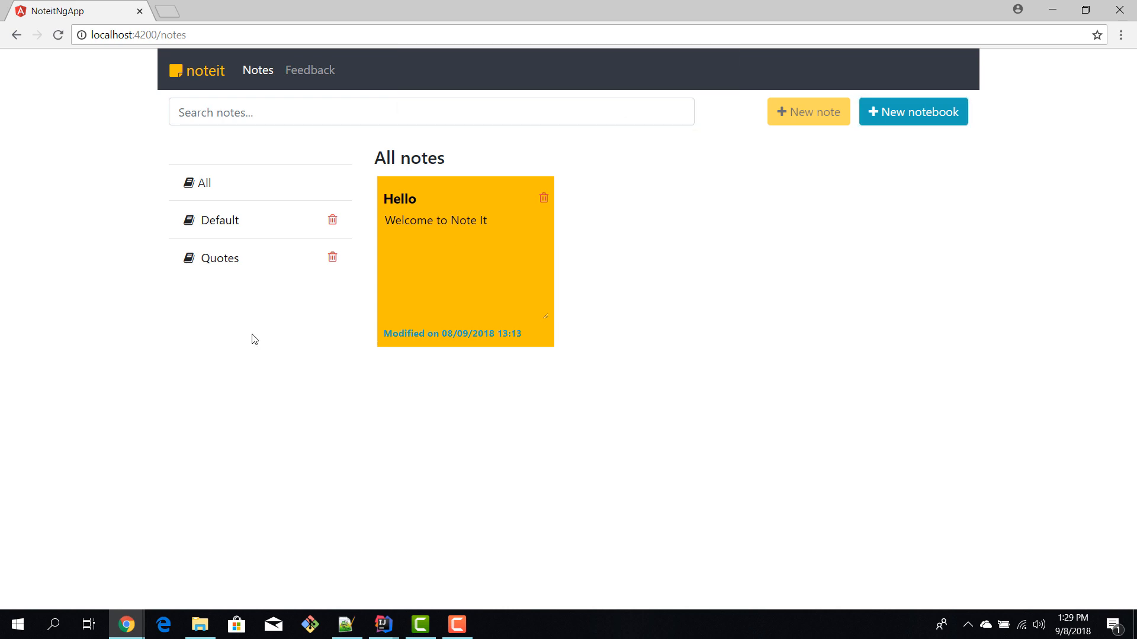
# Delete the Quotes notebook and confirm, leaving Default with its Hello note shown.
pyautogui.click(219, 258)
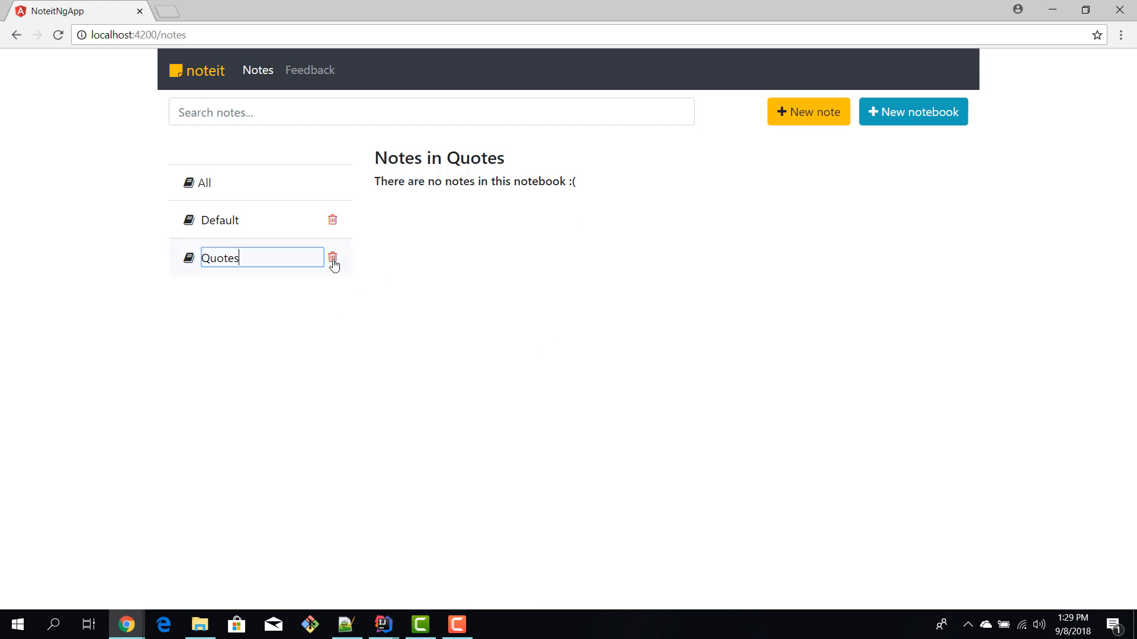
pyautogui.click(334, 258)
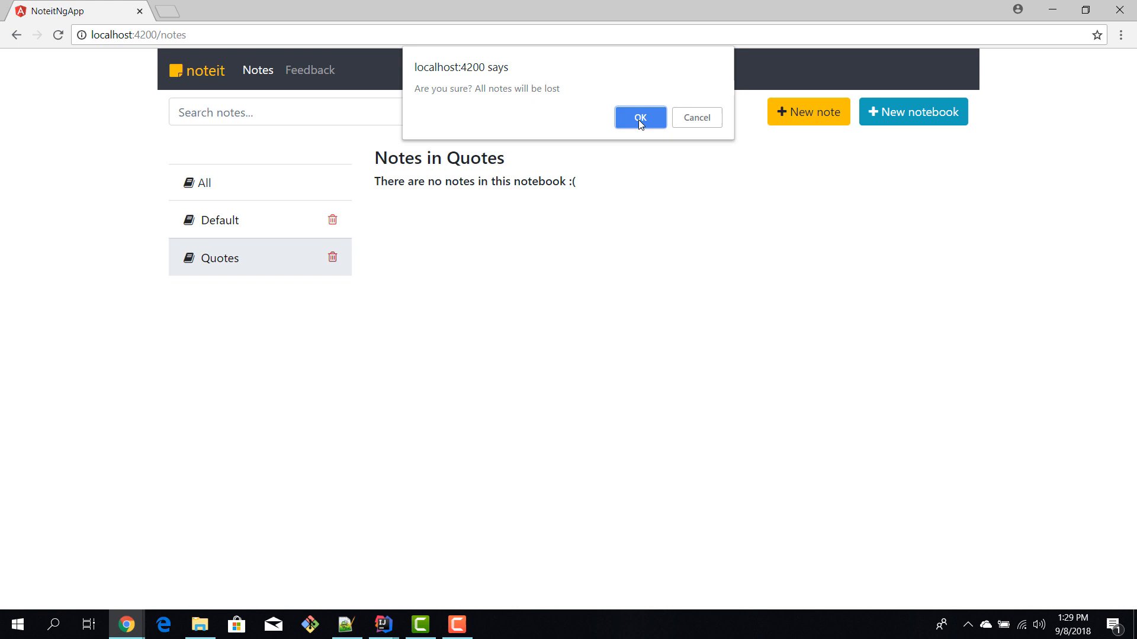
pyautogui.click(641, 117)
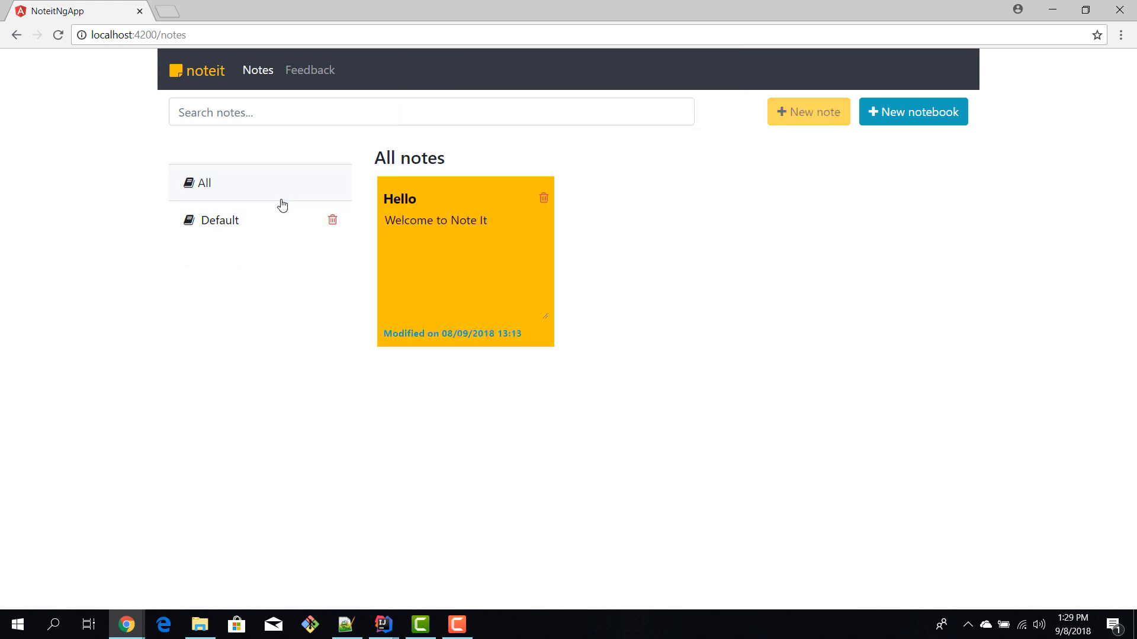
pyautogui.click(221, 220)
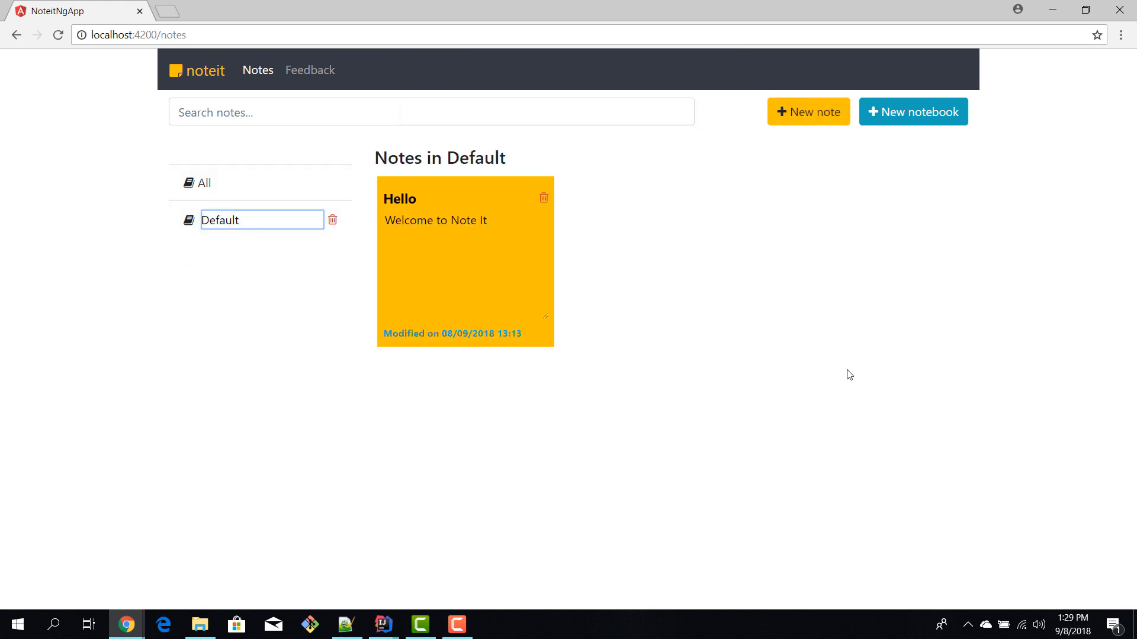
# Create a new notebook named 'New Quoutes'.
pyautogui.click(914, 111)
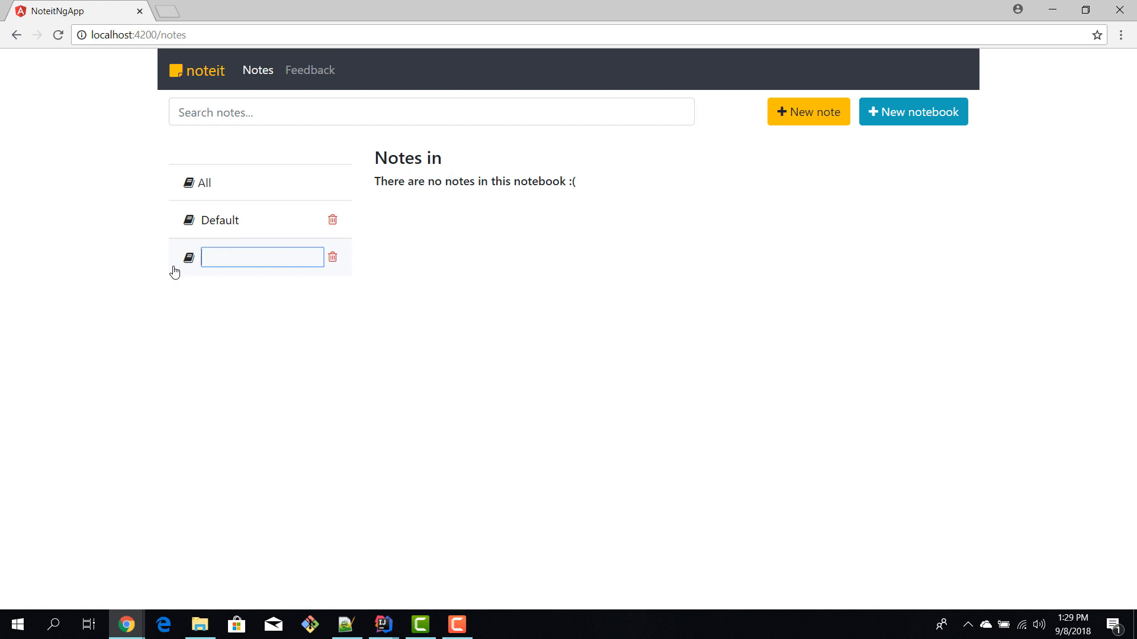
pyautogui.write('New Quoutes')
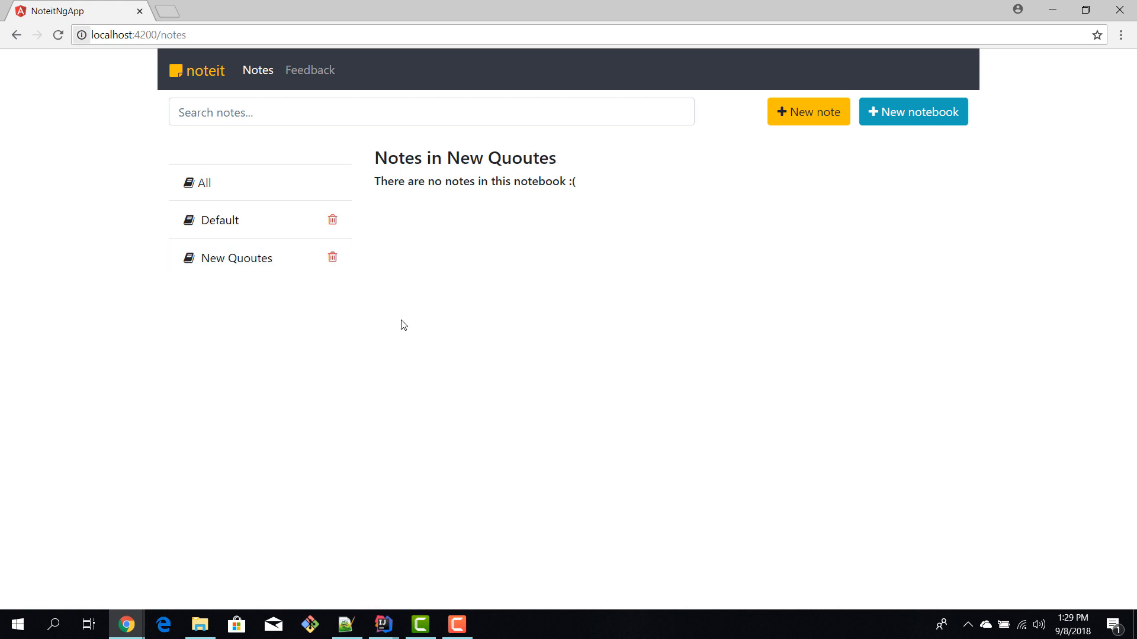
pyautogui.moveTo(322, 85)
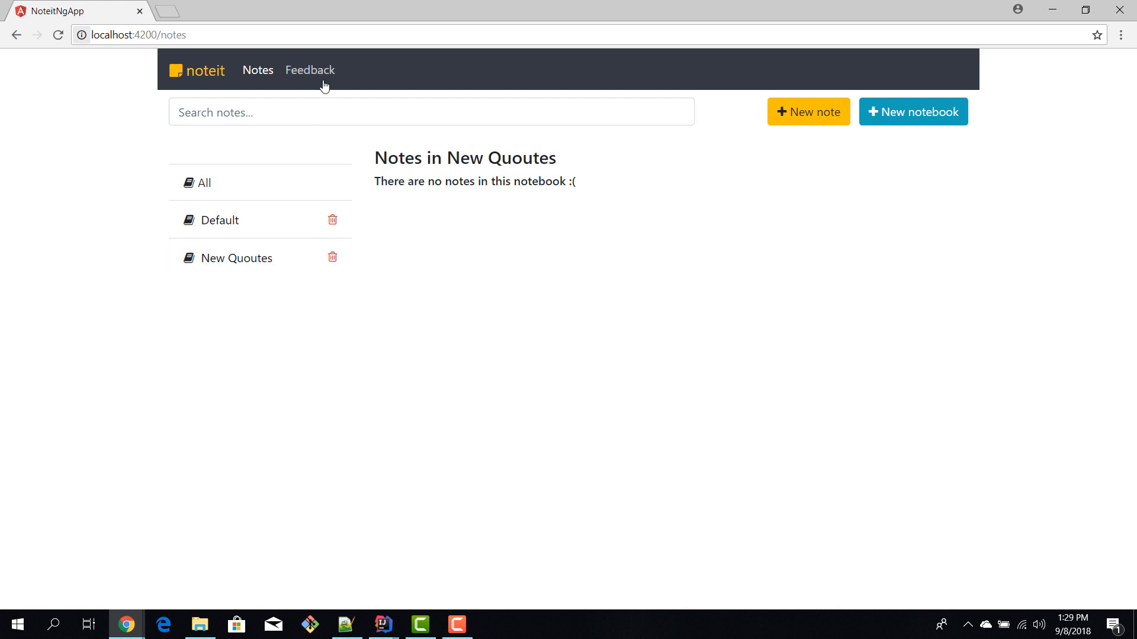
pyautogui.moveTo(322, 80)
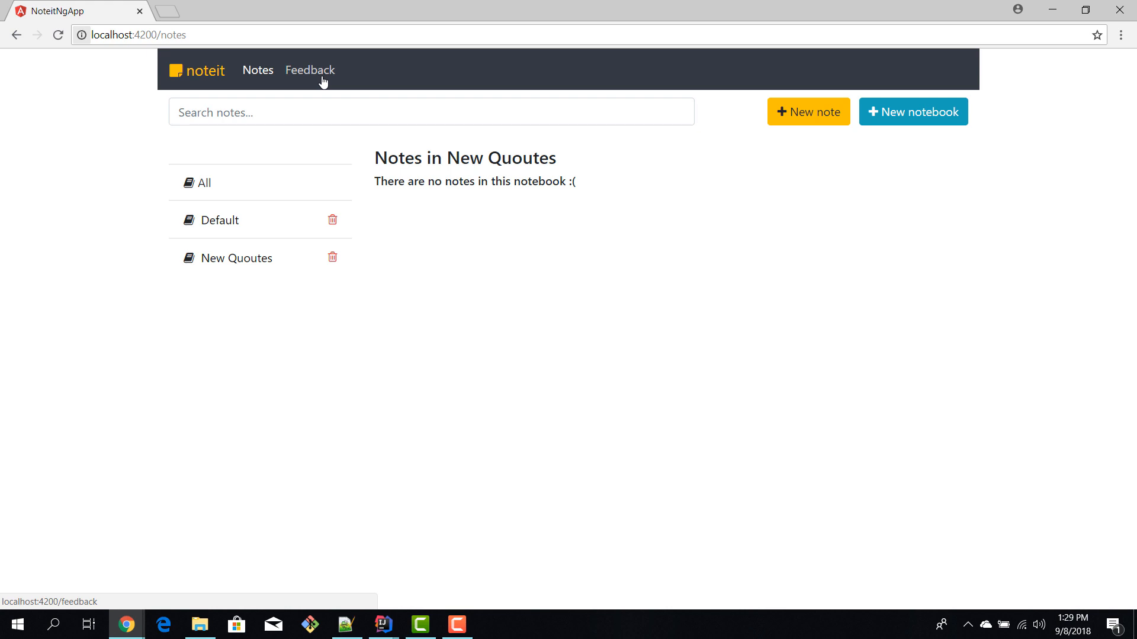
# Visit the Feedback form and submit it empty, returning to the all-notes list.
pyautogui.click(310, 69)
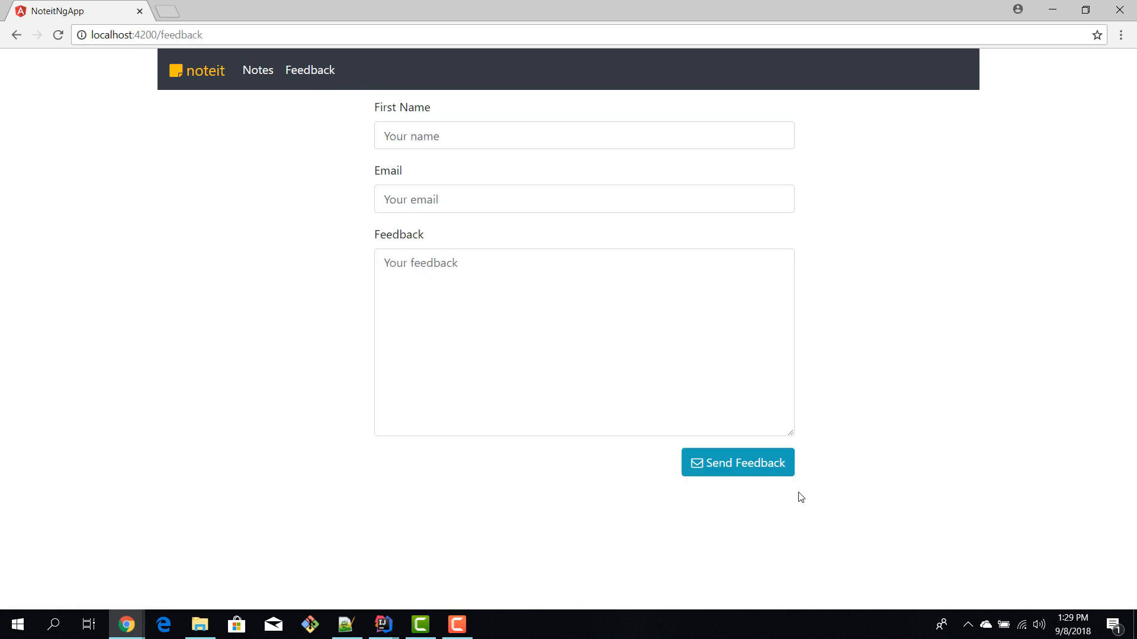
pyautogui.moveTo(497, 294)
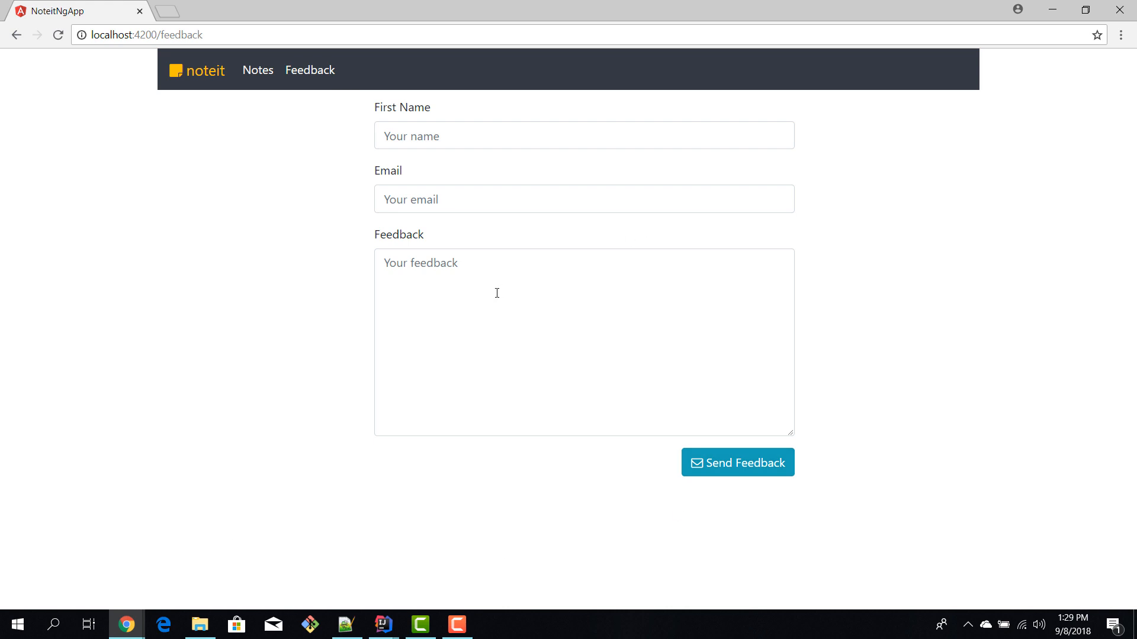
pyautogui.click(585, 135)
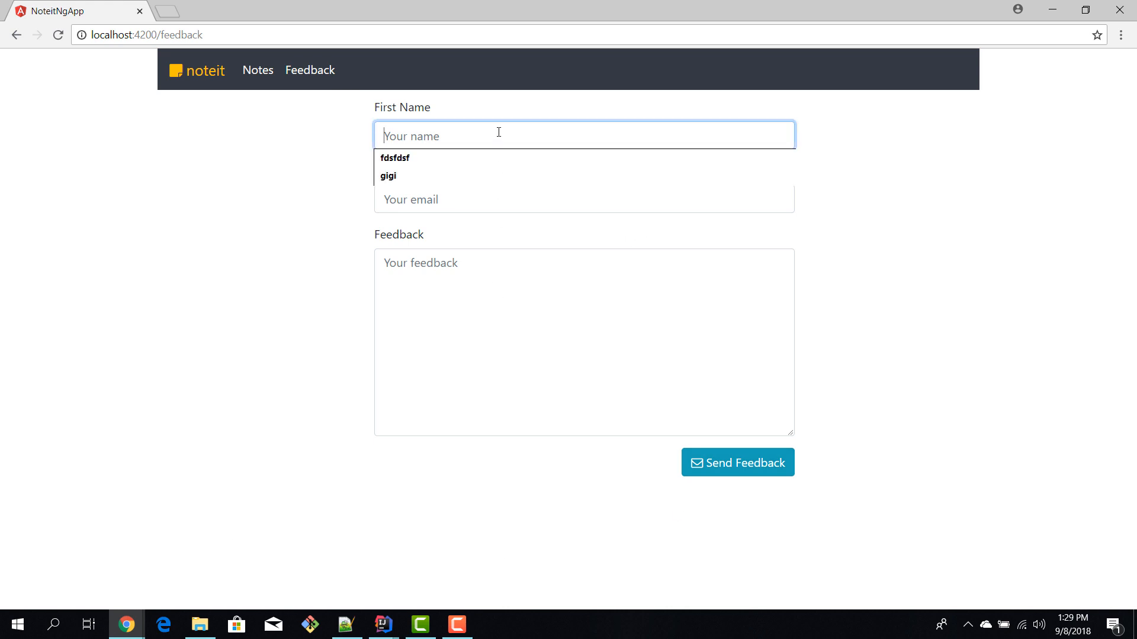
pyautogui.click(533, 289)
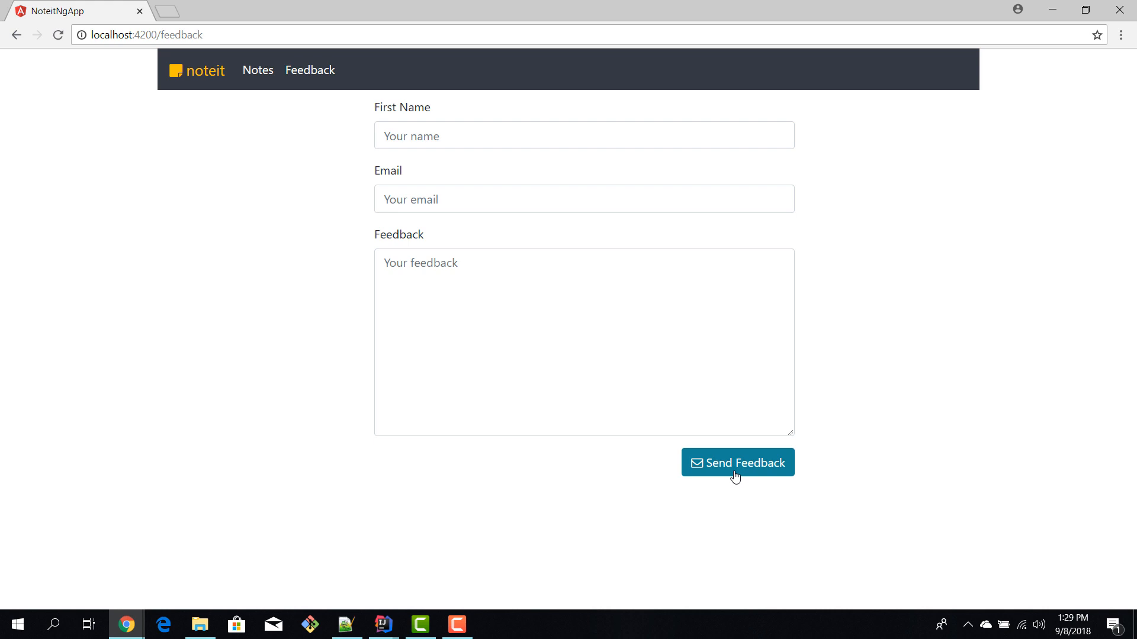
pyautogui.click(257, 69)
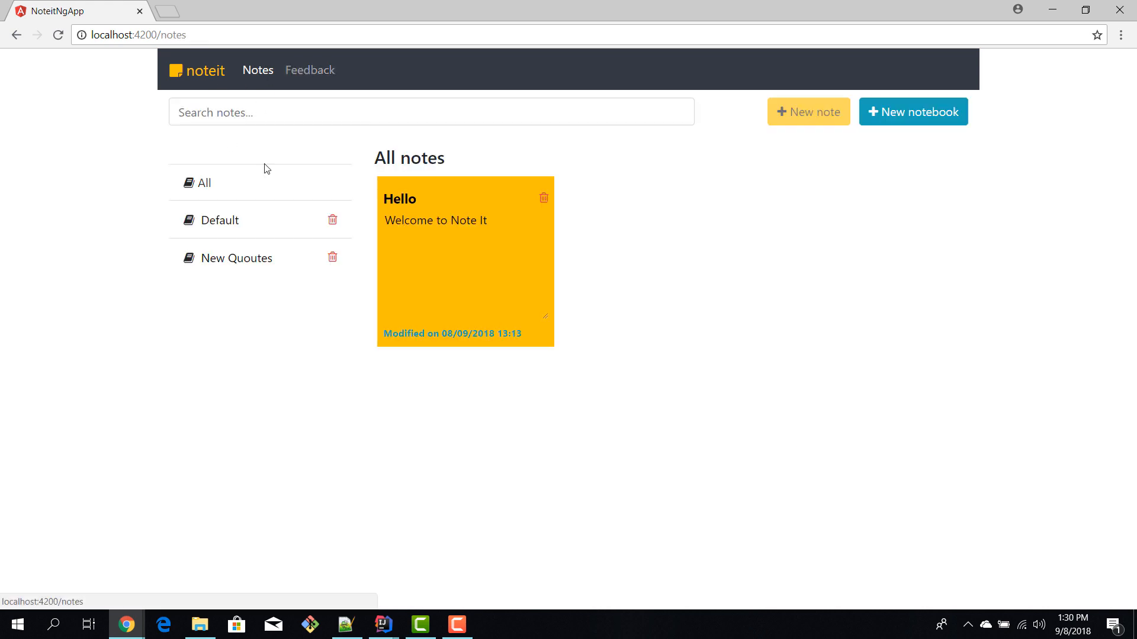
pyautogui.moveTo(436, 429)
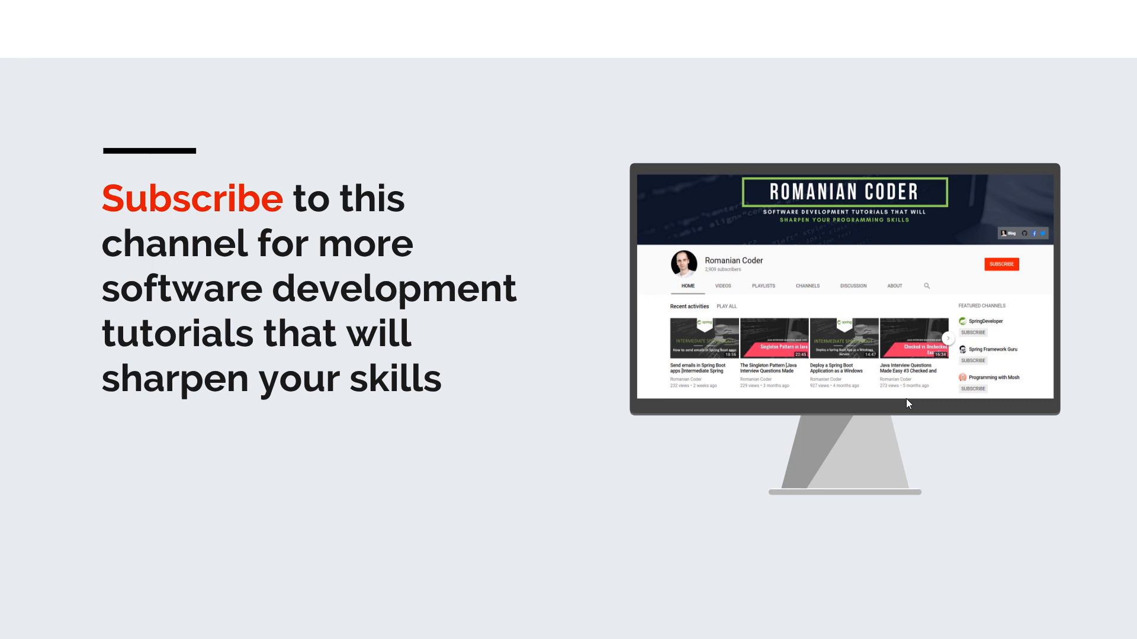
pyautogui.moveTo(1009, 282)
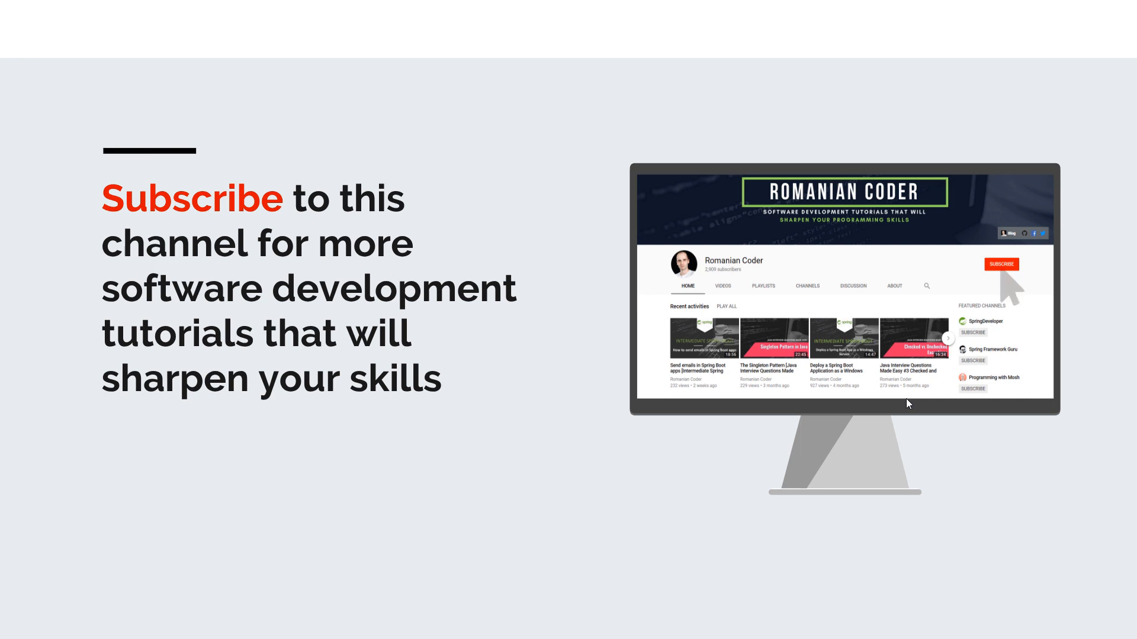